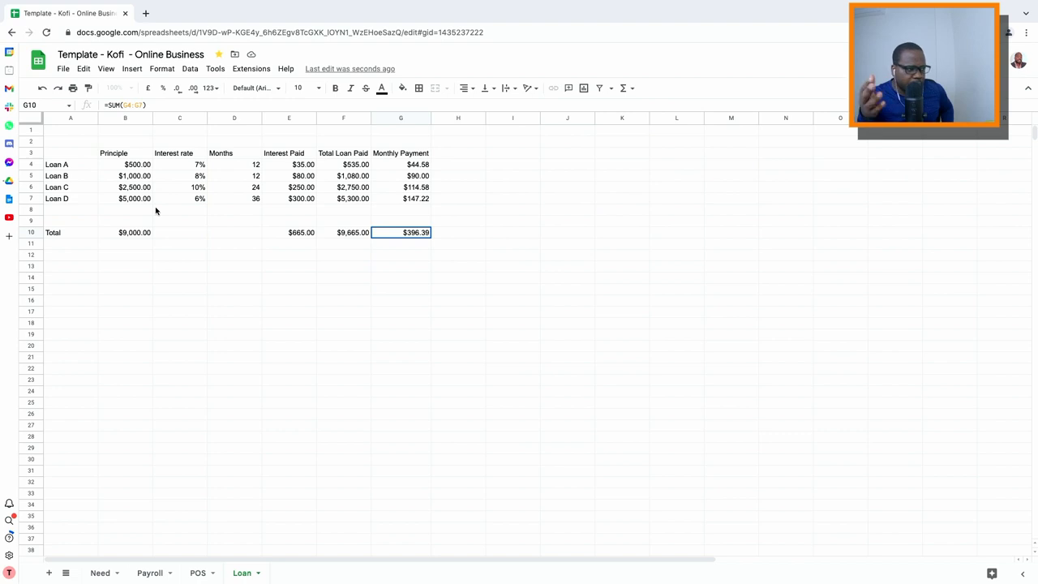
mouse_move(191, 175)
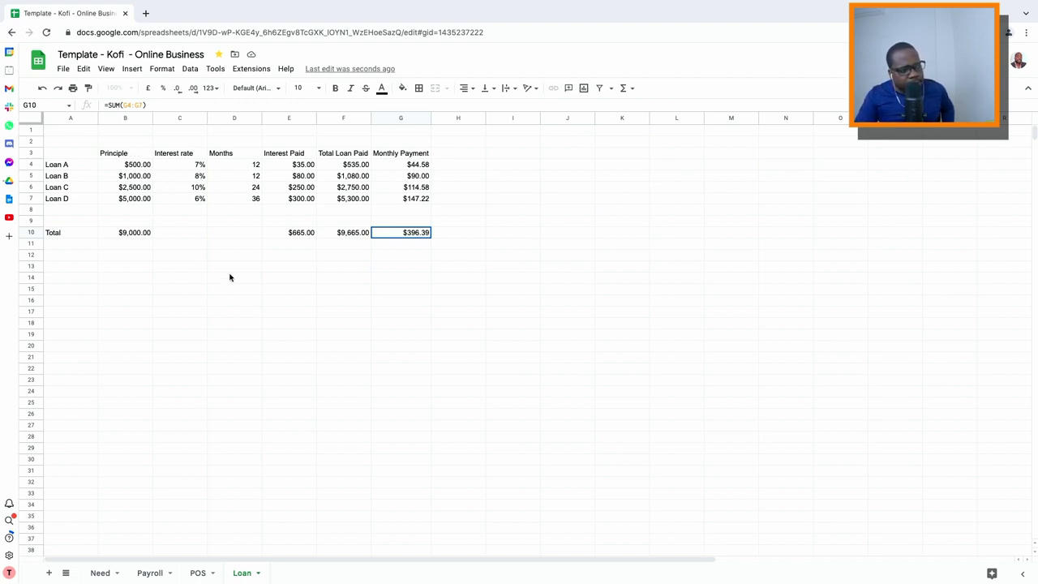
mouse_move(209, 253)
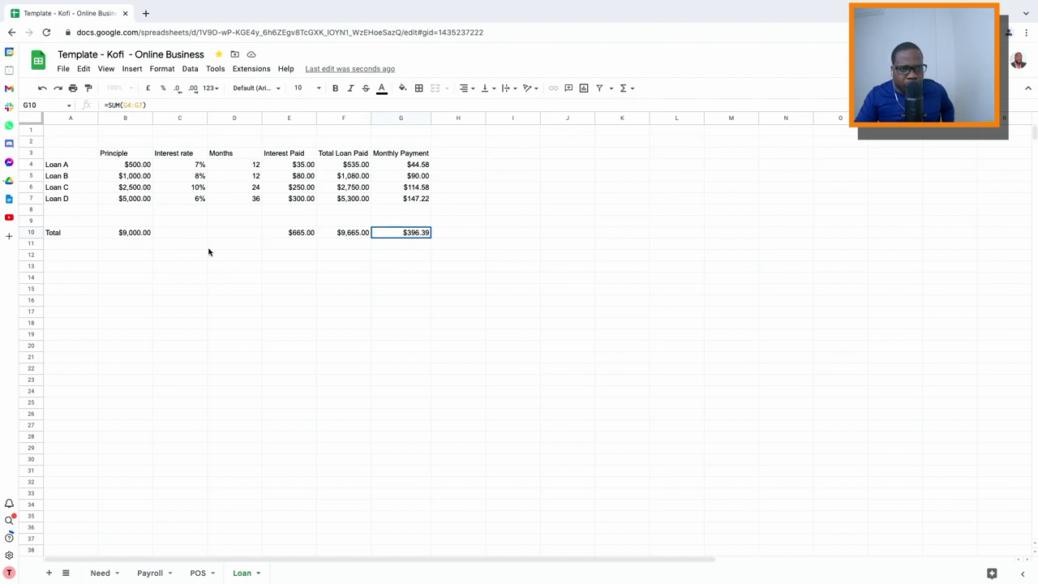
mouse_move(316, 211)
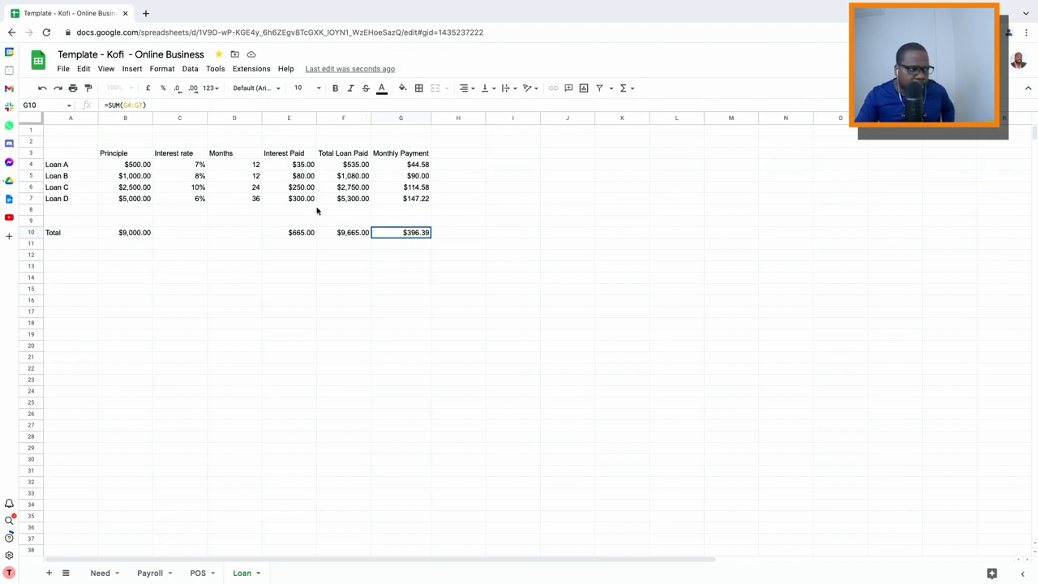
mouse_move(416, 248)
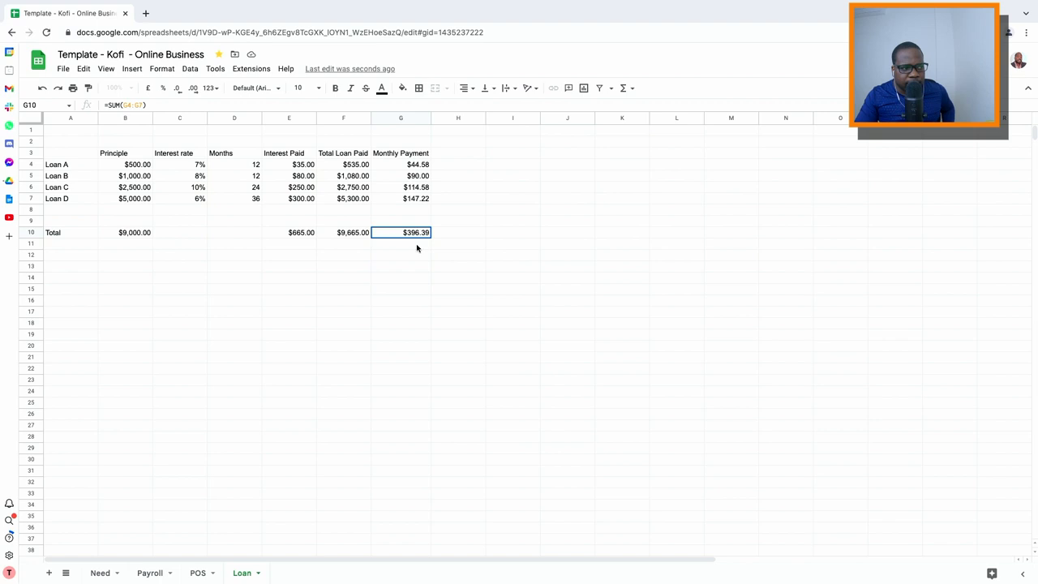
mouse_move(406, 248)
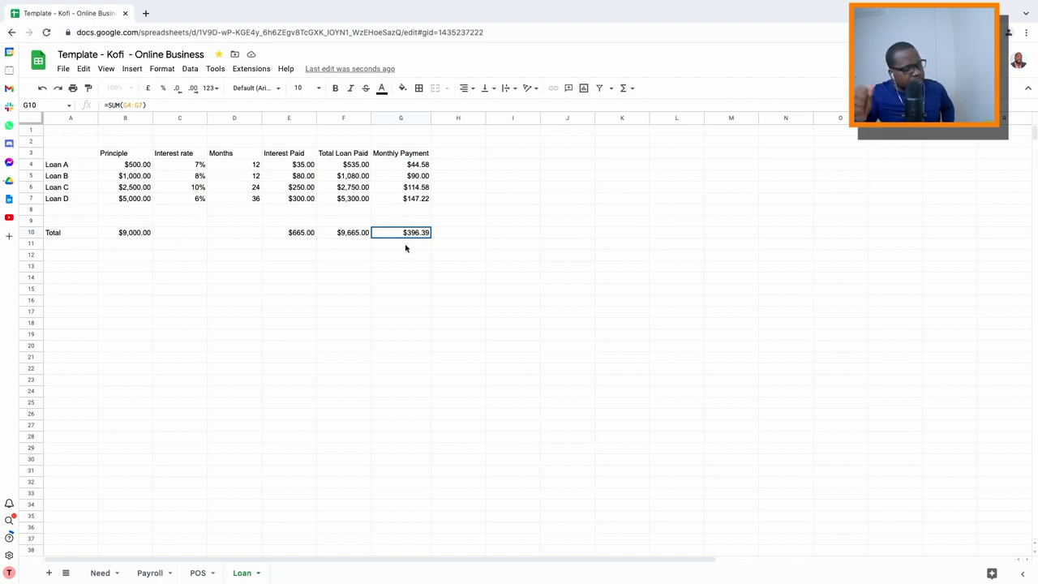
mouse_move(314, 237)
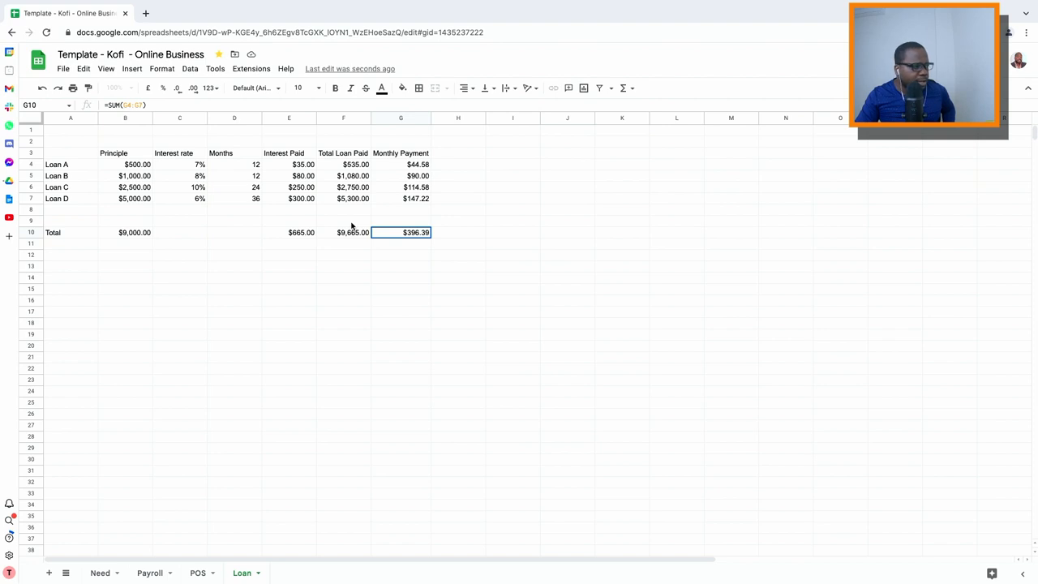
mouse_move(253, 243)
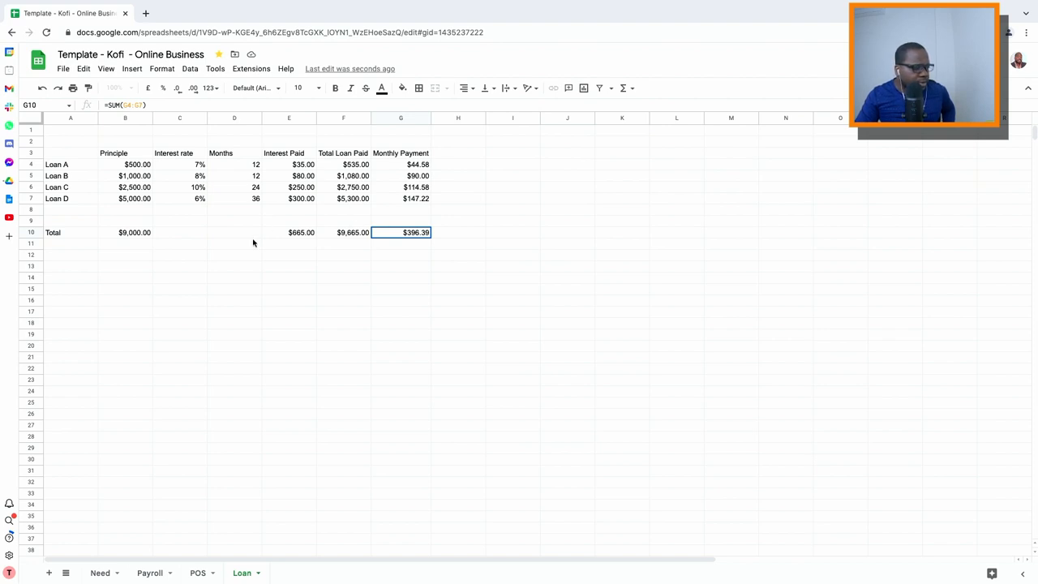
mouse_move(94, 257)
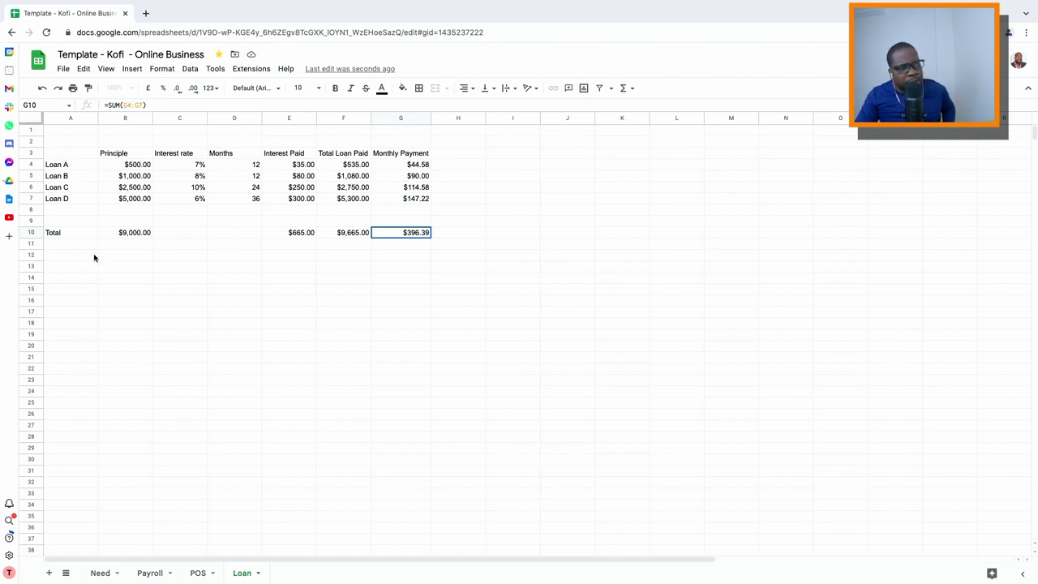
mouse_move(101, 214)
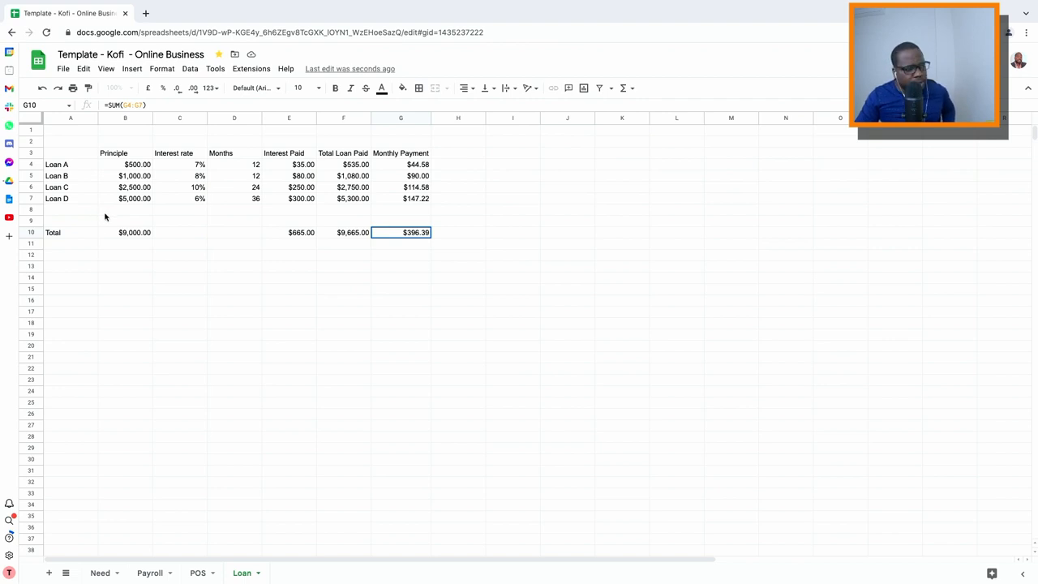
mouse_move(182, 224)
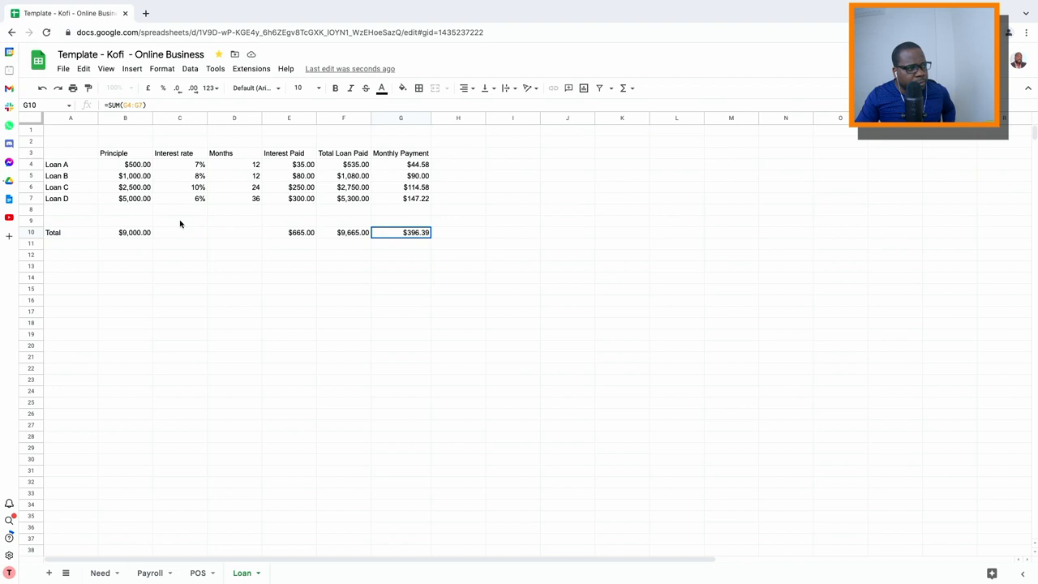
mouse_move(217, 239)
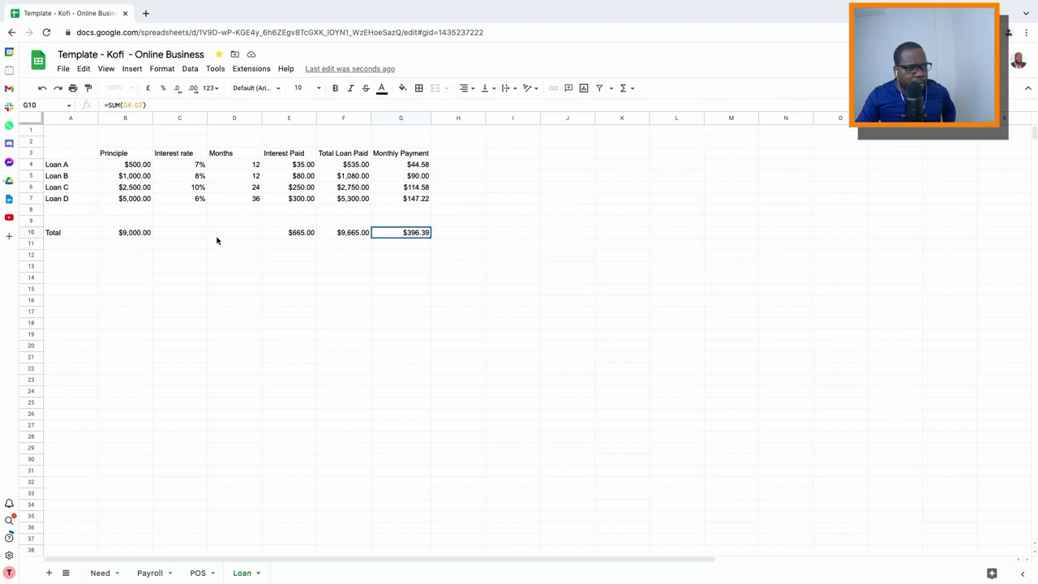
mouse_move(214, 439)
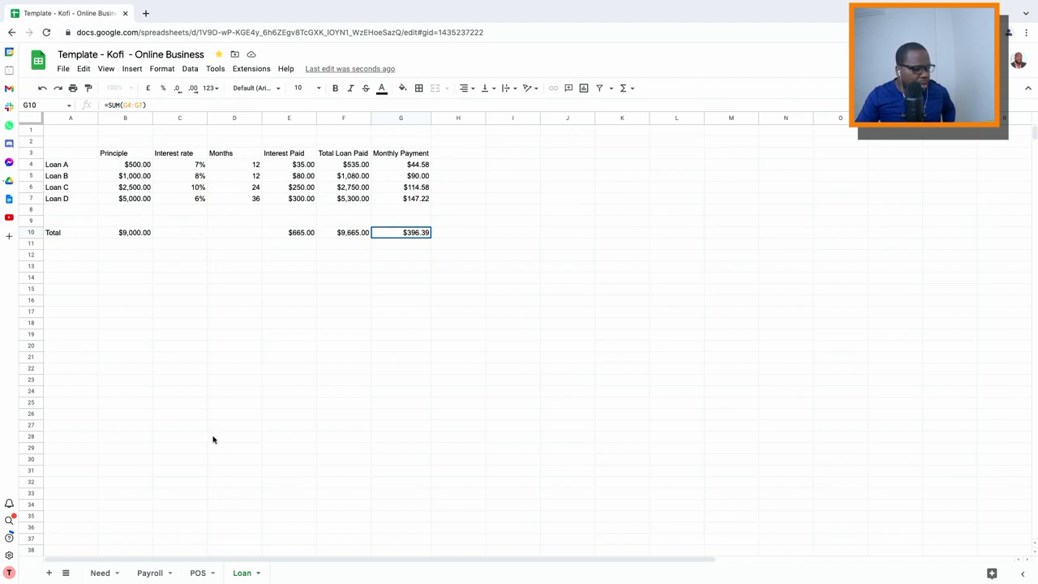
Switch from the Loan summary to the POS sheet of the Kofi template
left_click(198, 572)
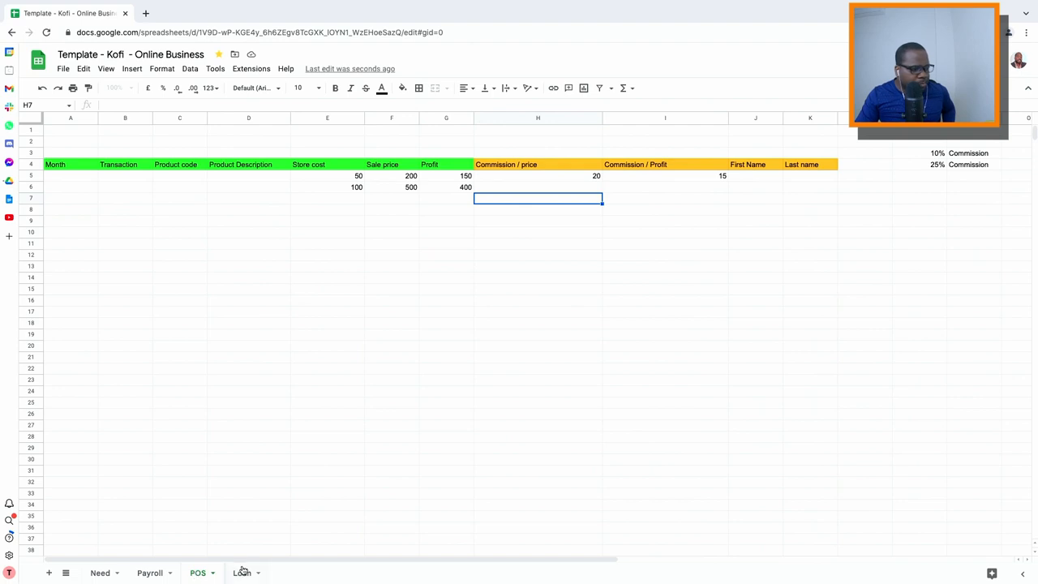